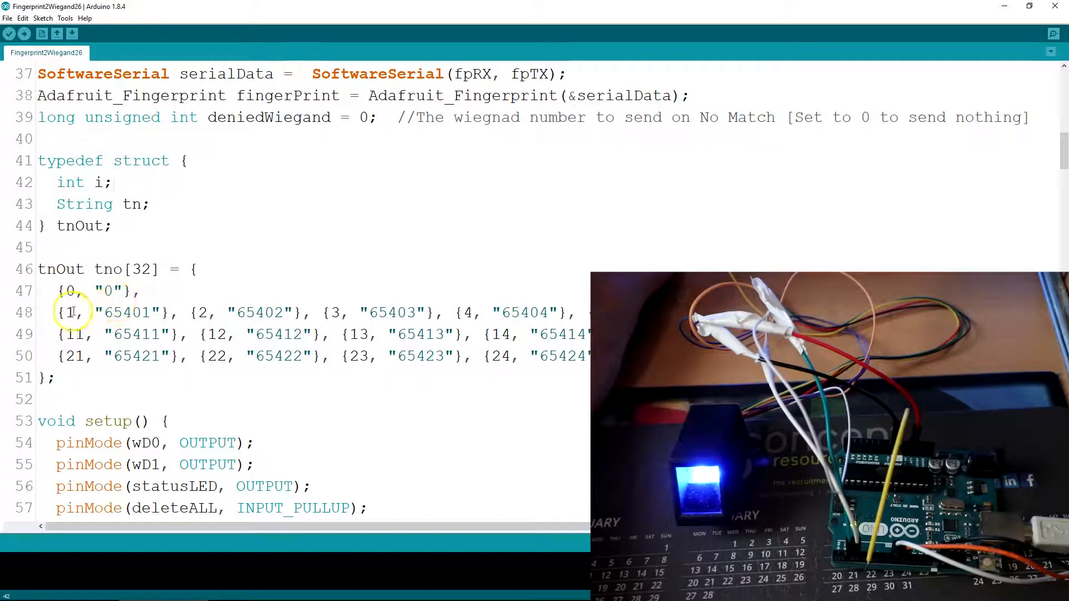
Highlight fingerprint ID 2's token number in the token table, then scroll down through the sketch
left_click(115, 312)
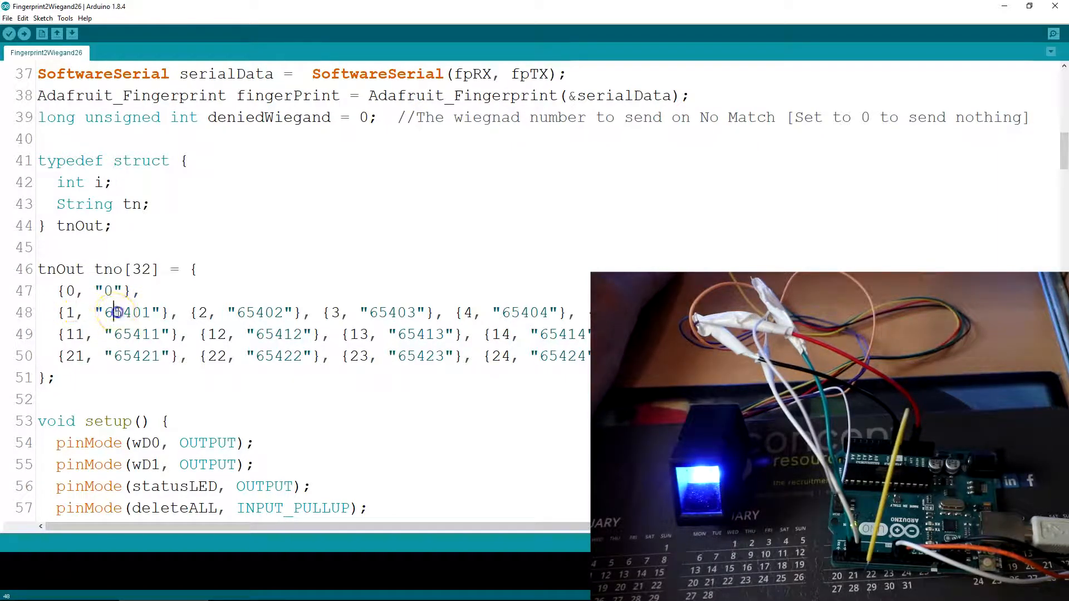
double_click(202, 313)
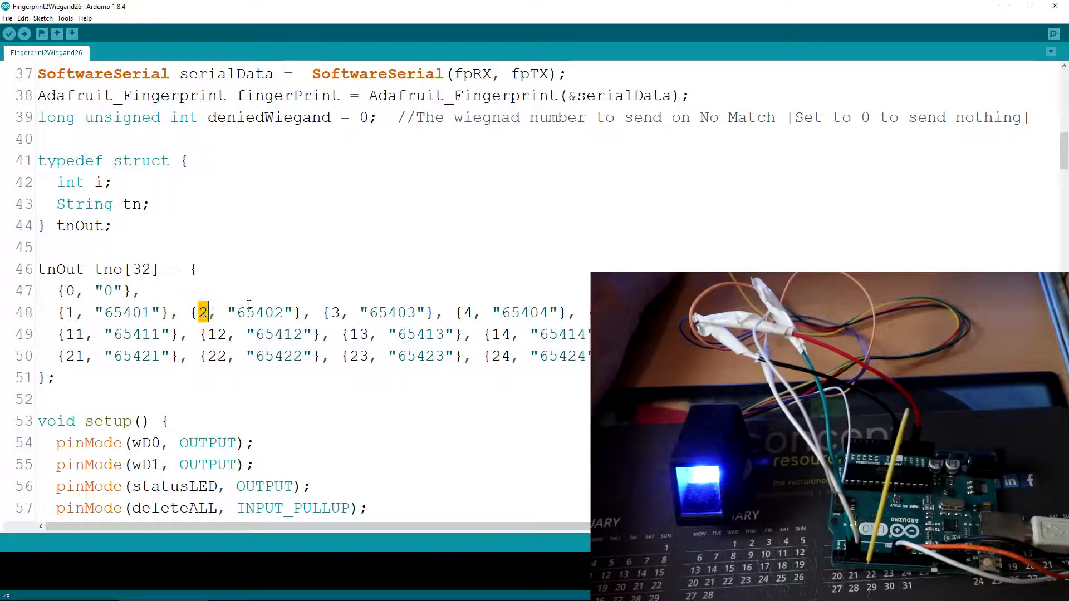
scroll("down", 3)
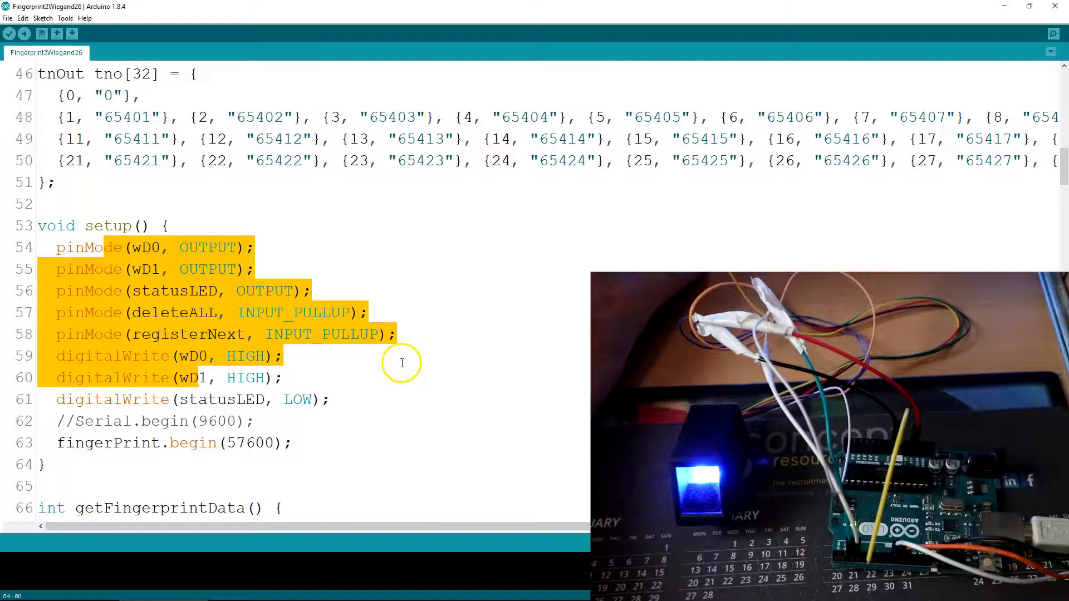
scroll("down", 3)
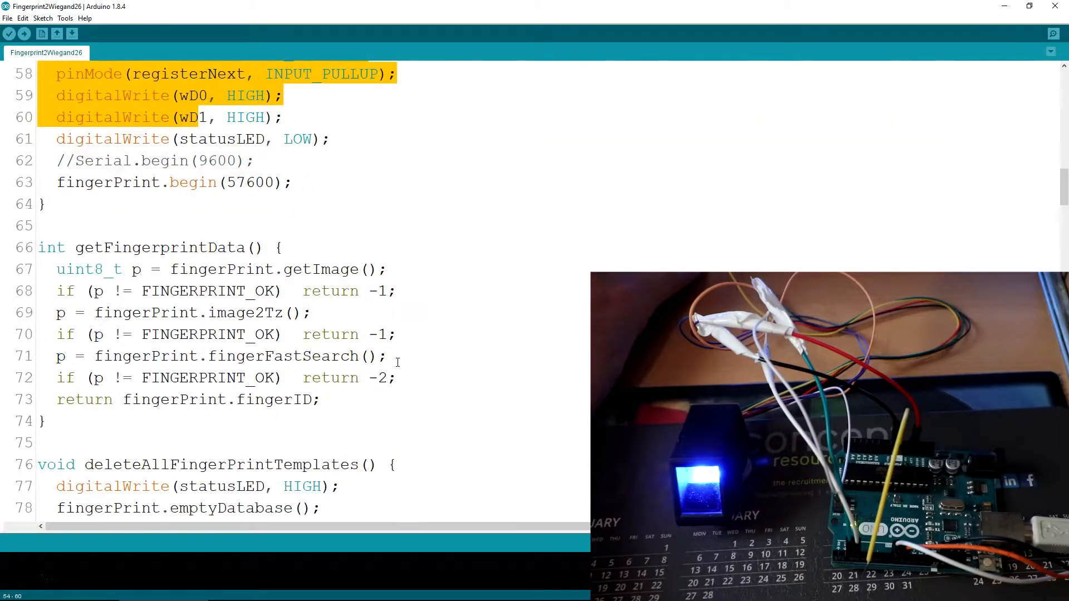
scroll("down", 3)
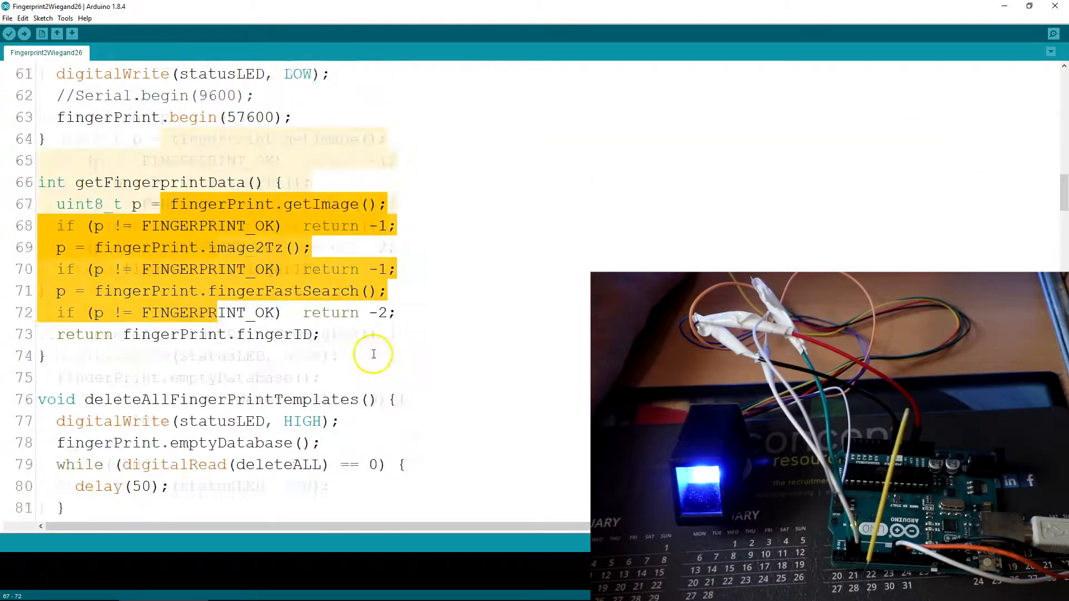
scroll("down", 3)
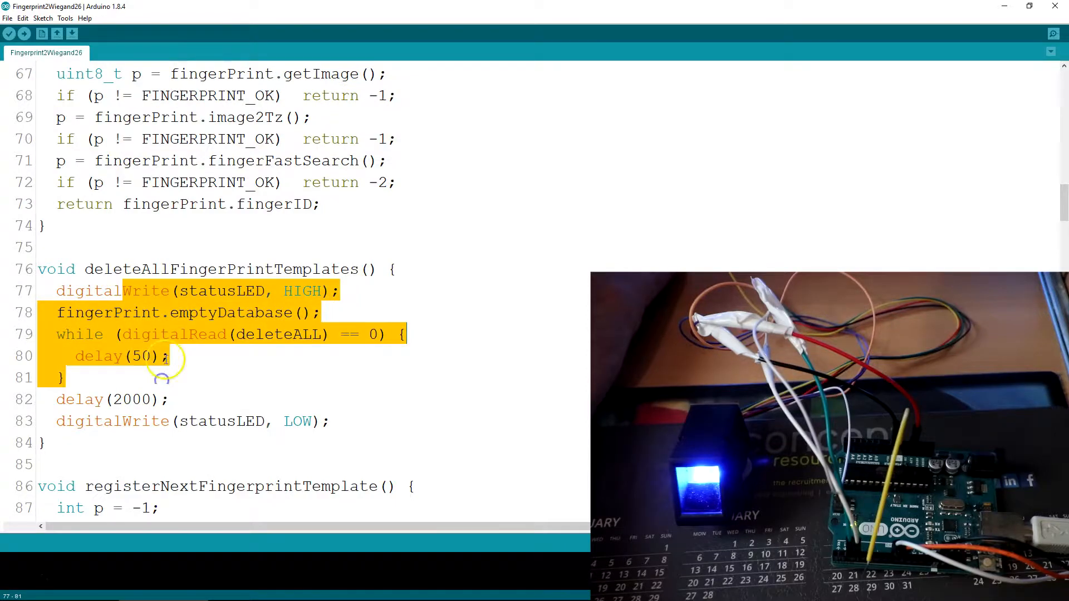
scroll("down", 3)
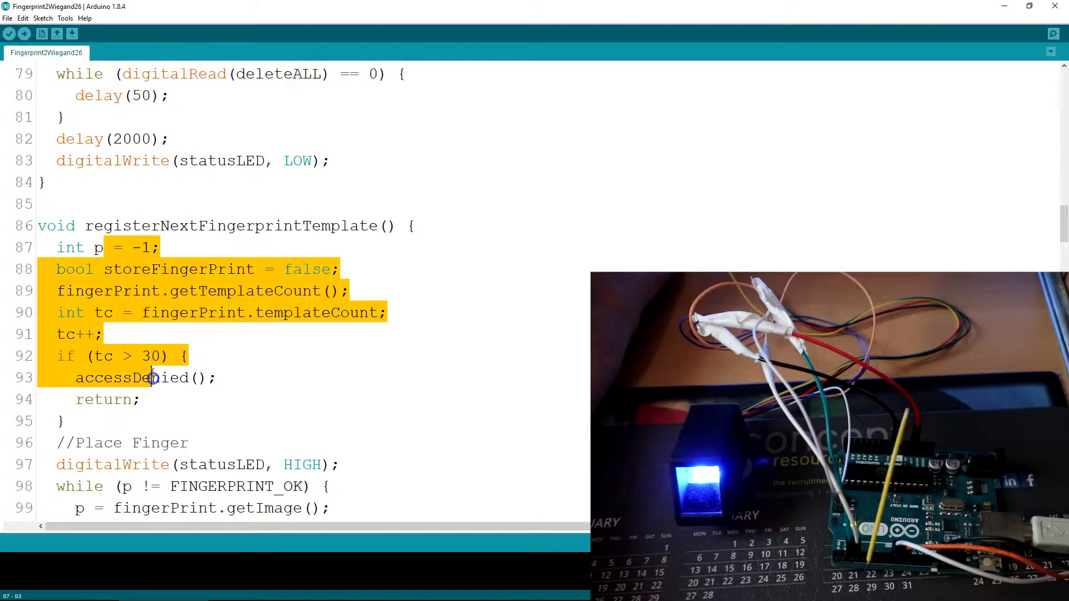
scroll("down", 3)
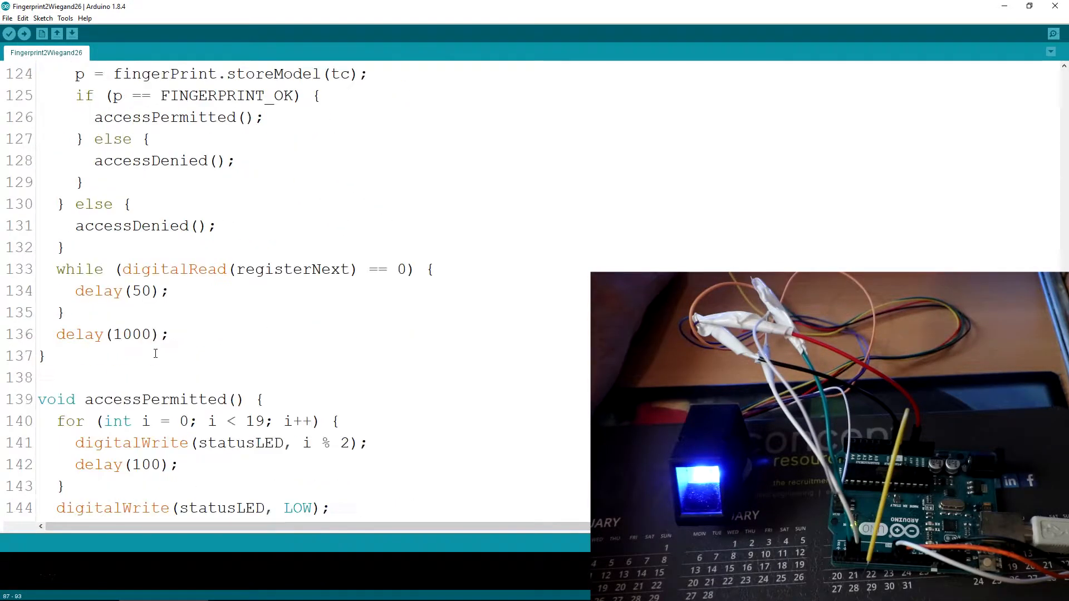
scroll("down", 3)
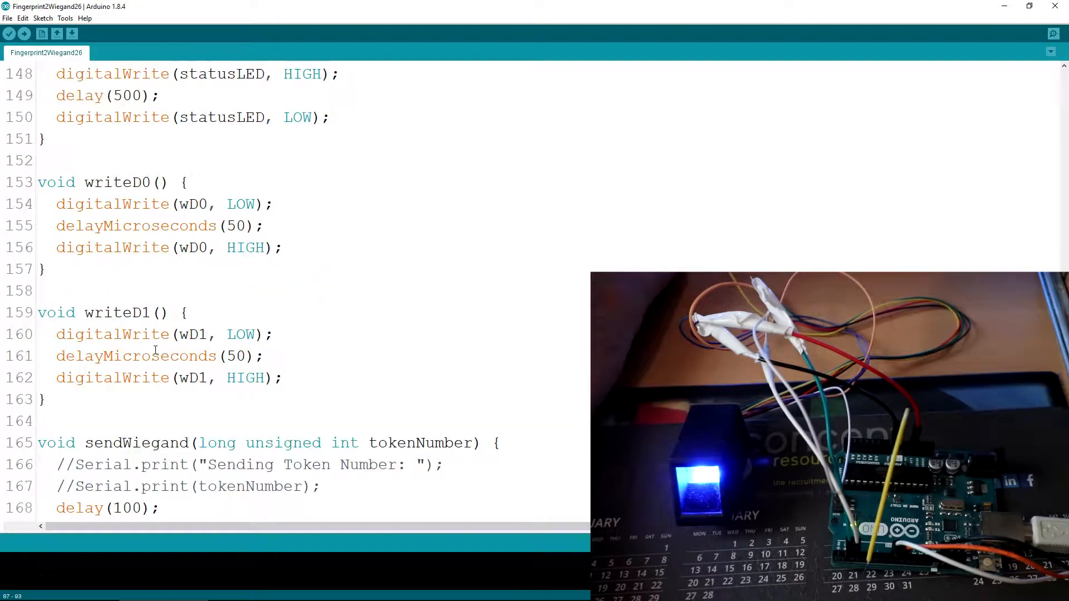
Scroll to the loop section and point out the commented-out token test loop
scroll("up", 3)
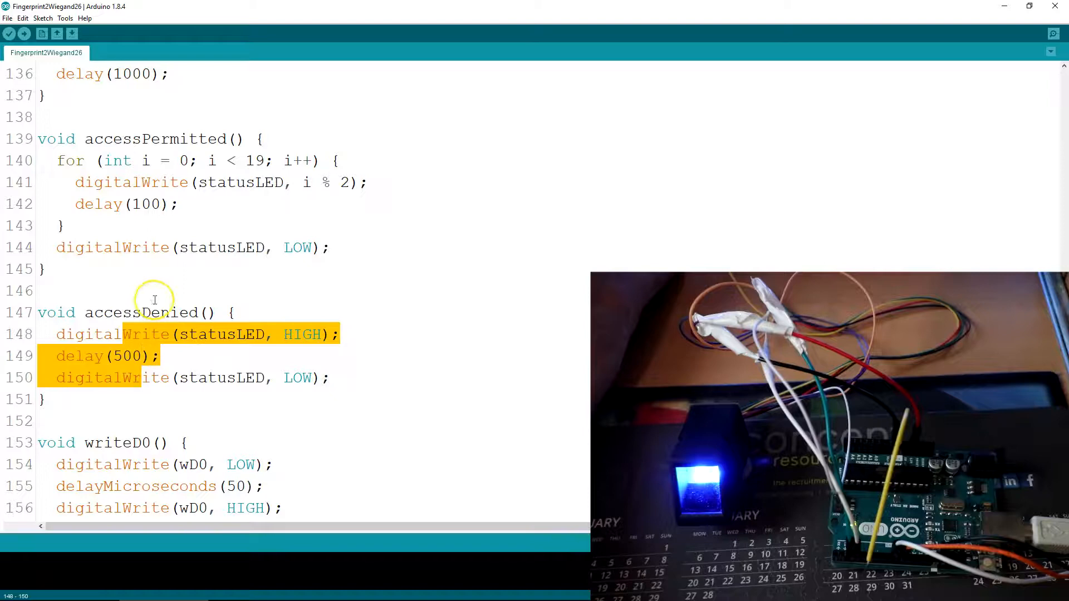
scroll("down", 3)
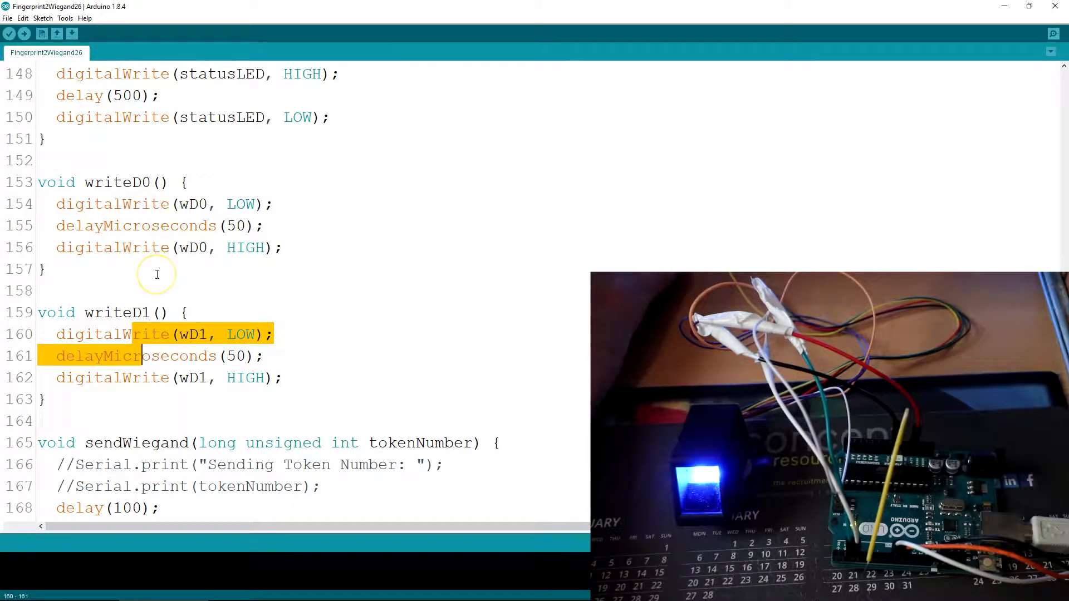
scroll("down", 3)
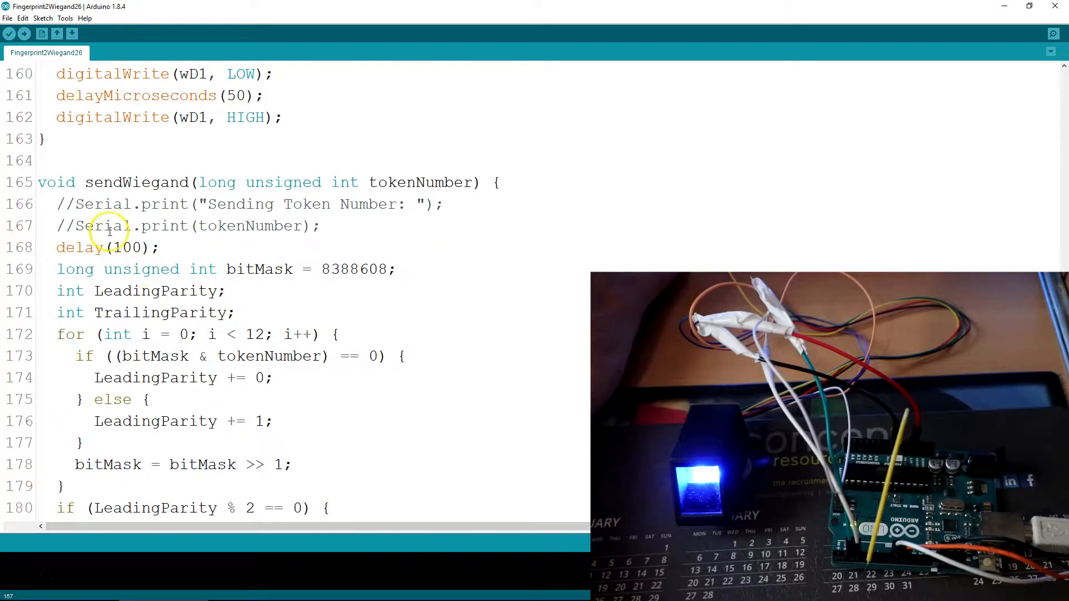
scroll("down", 3)
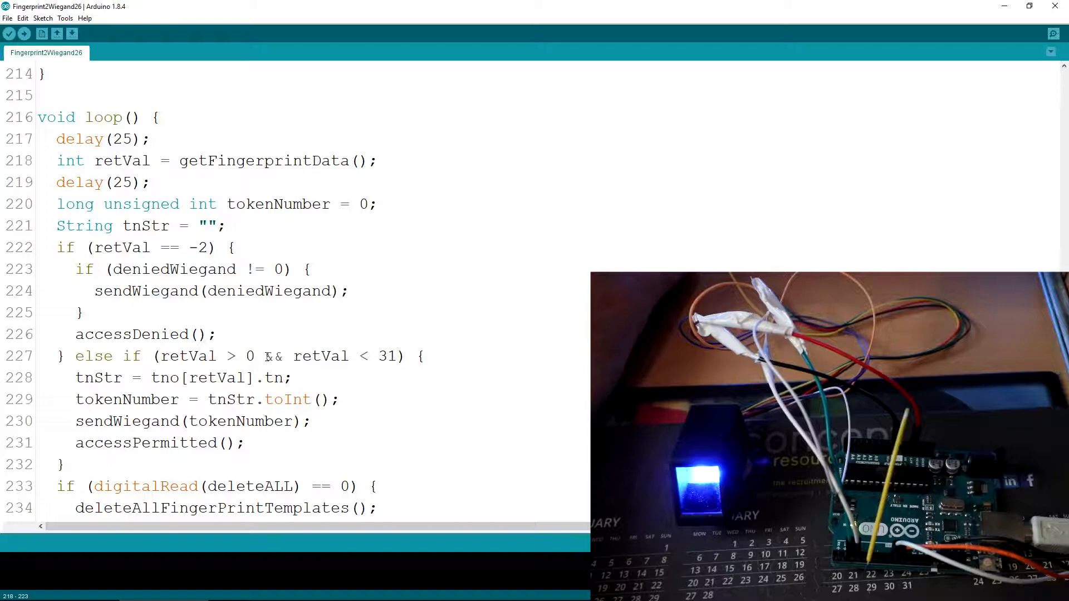
scroll("down", 3)
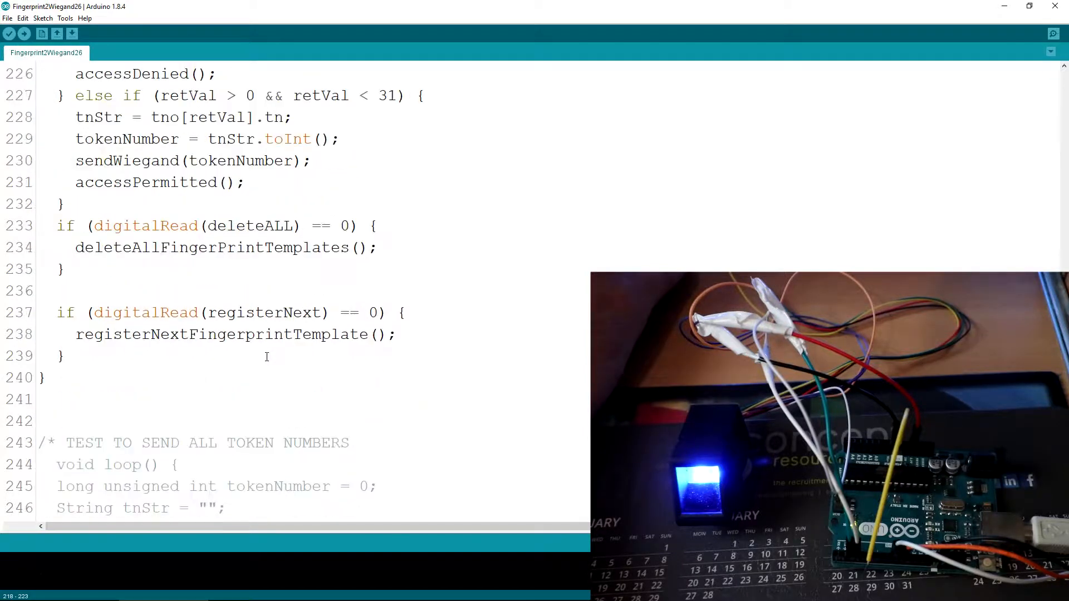
scroll("down", 3)
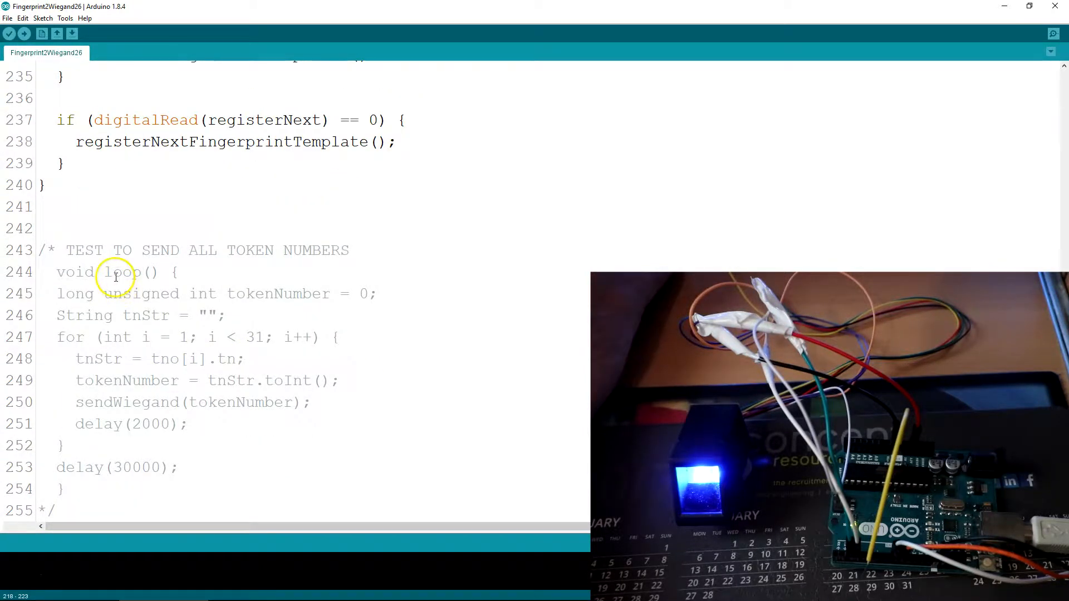
left_click(140, 359)
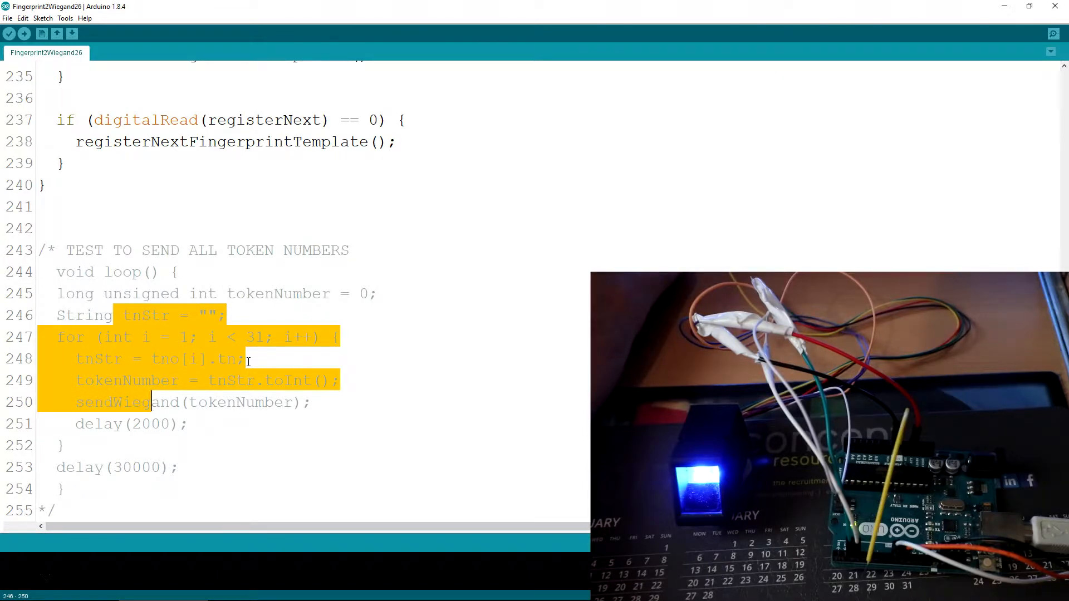
Scroll back up toward the top of the sketch
scroll("up", 3)
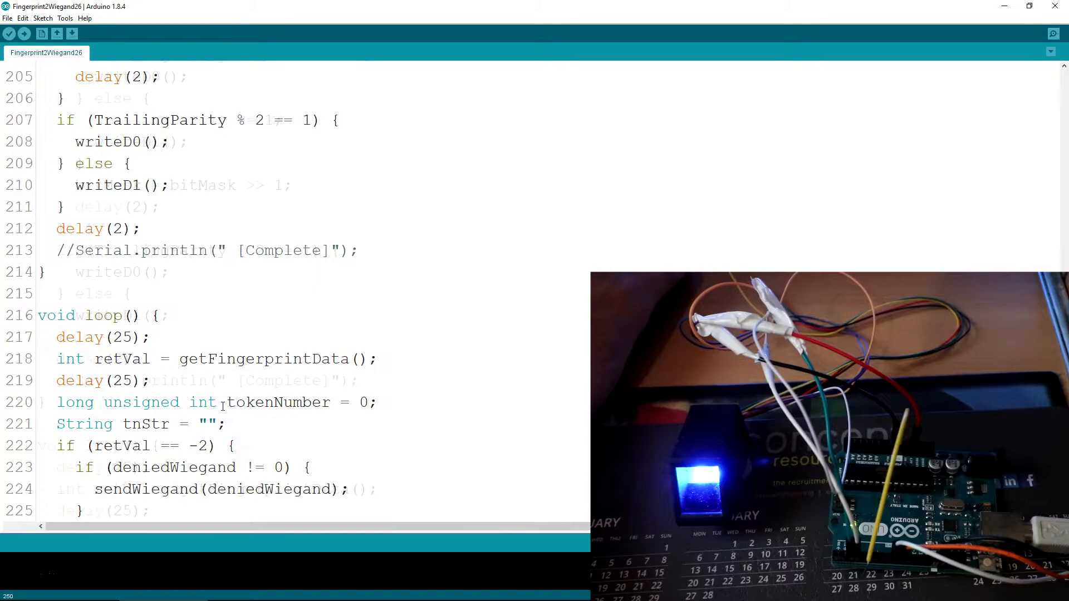
scroll("up", 3)
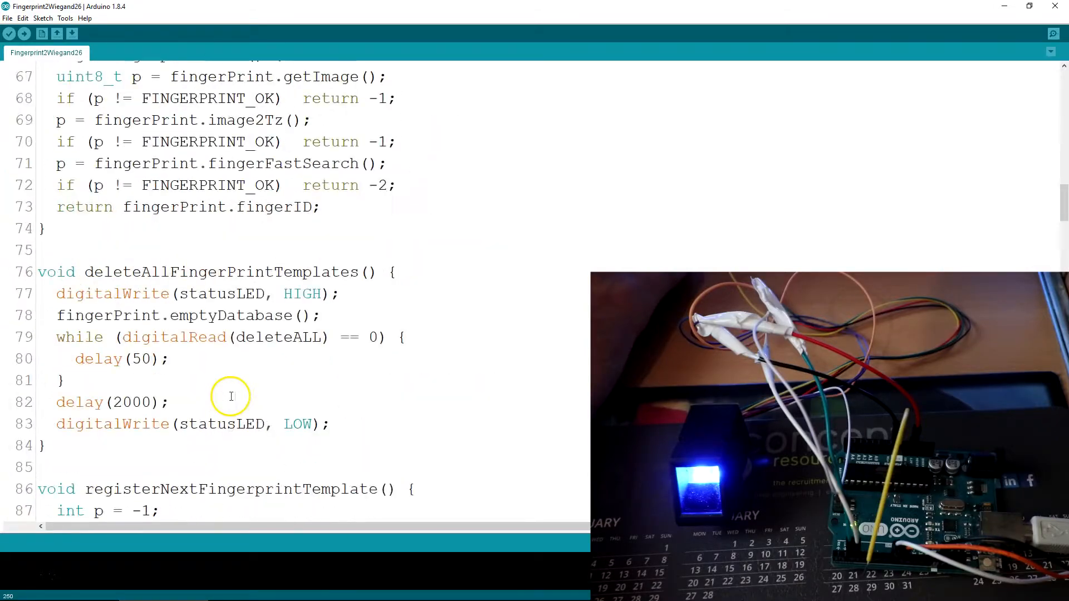
scroll("up", 3)
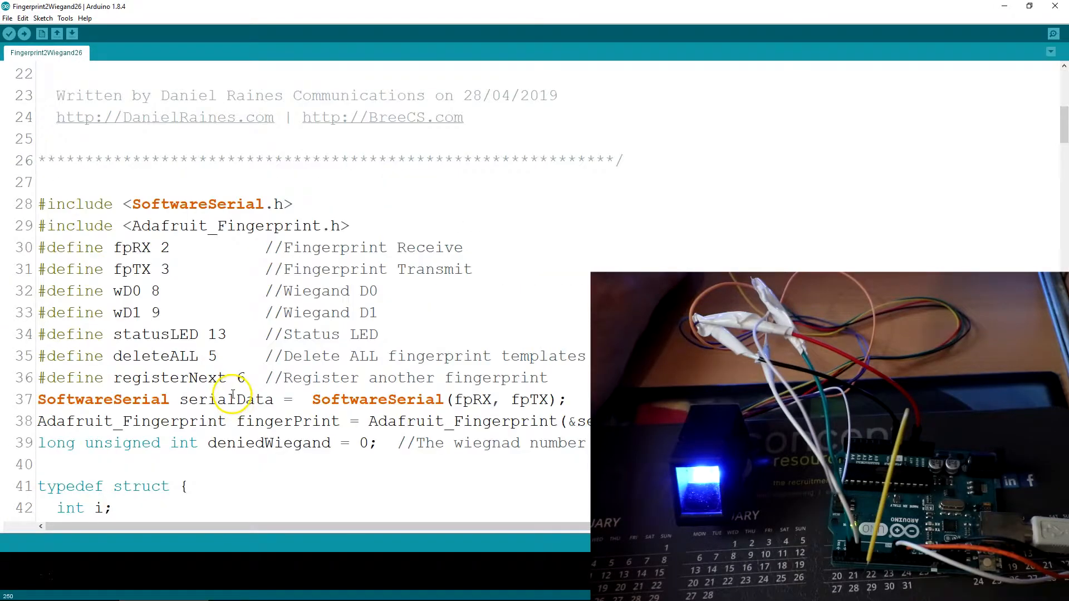
scroll("up", 3)
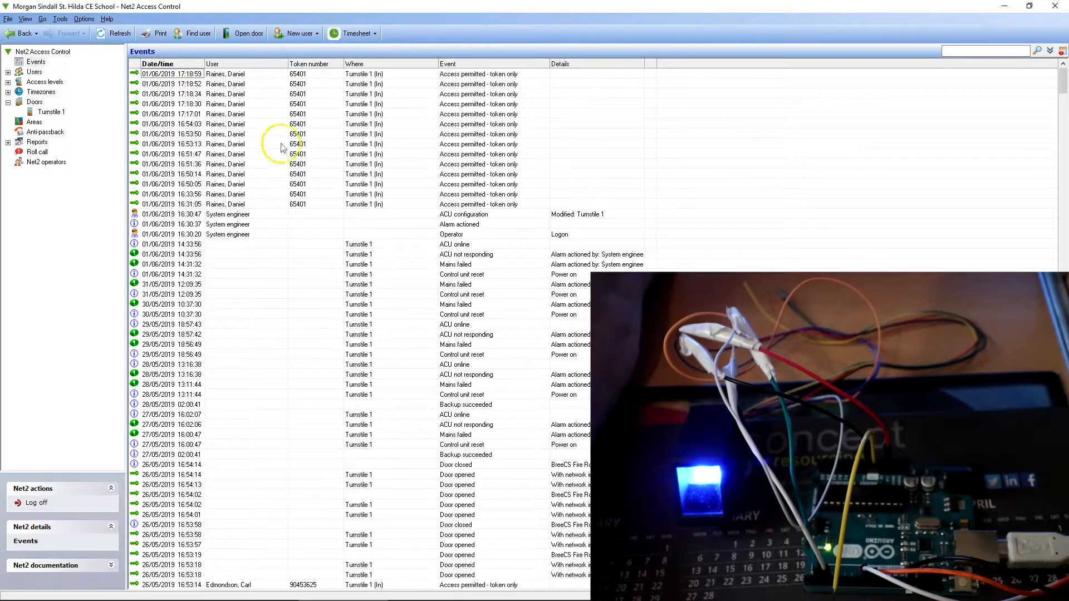
mouse_move(280, 160)
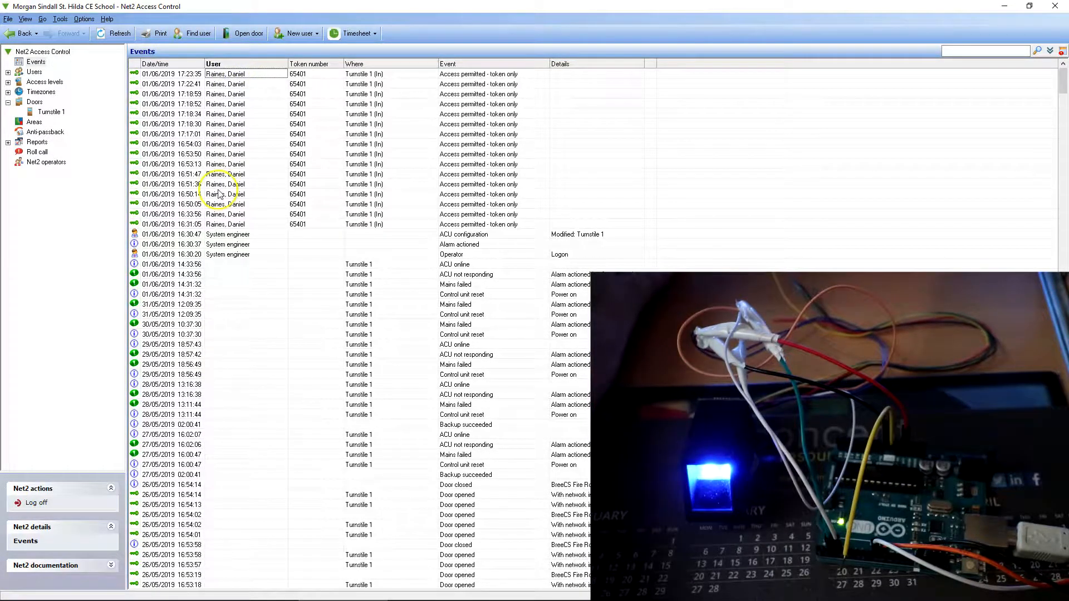
mouse_move(278, 231)
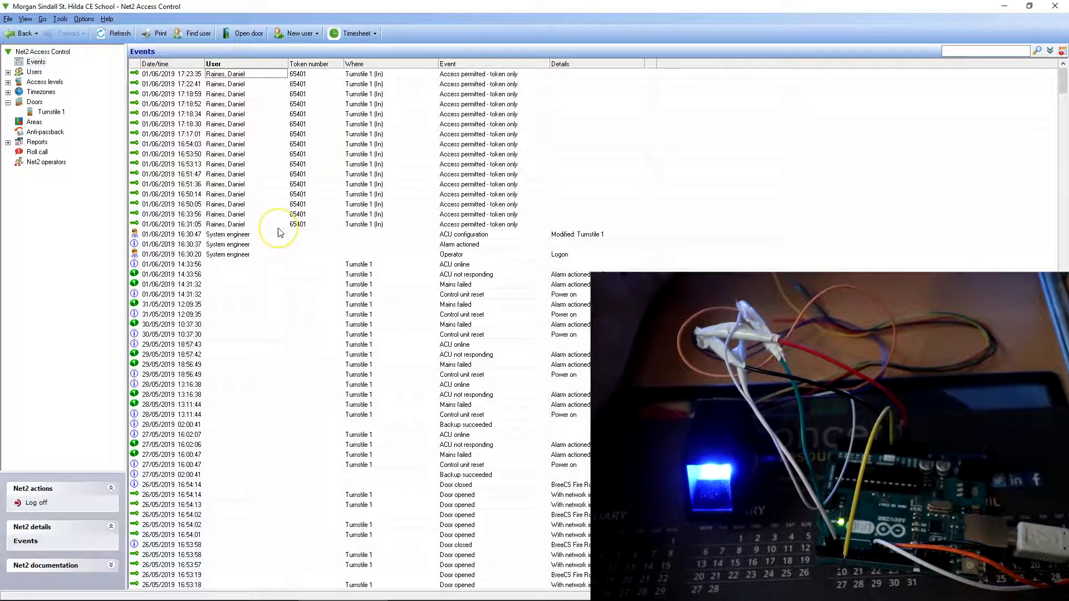